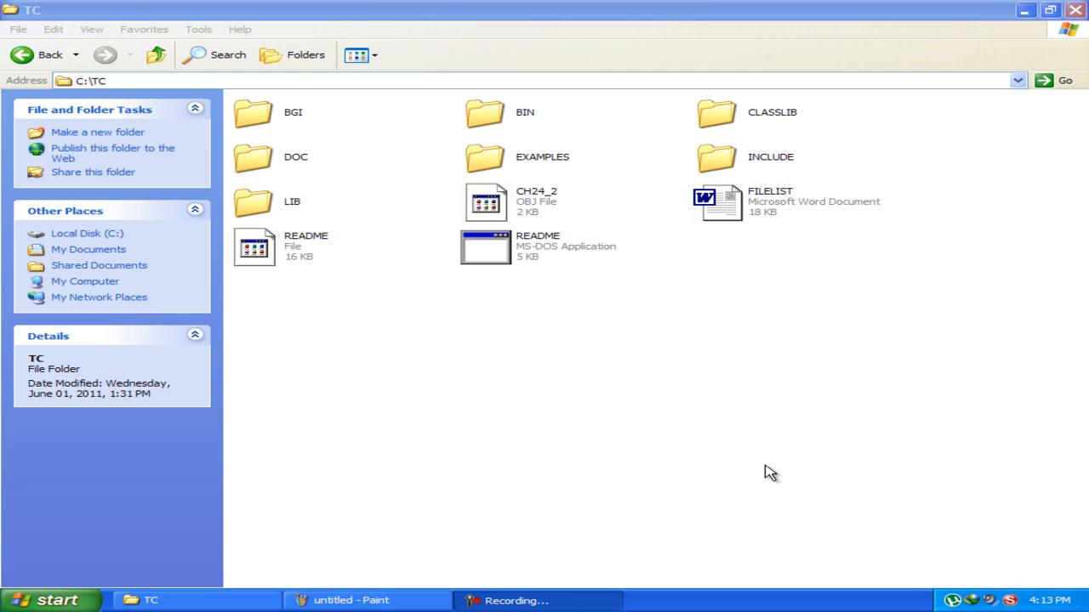
pyautogui.moveTo(422, 299)
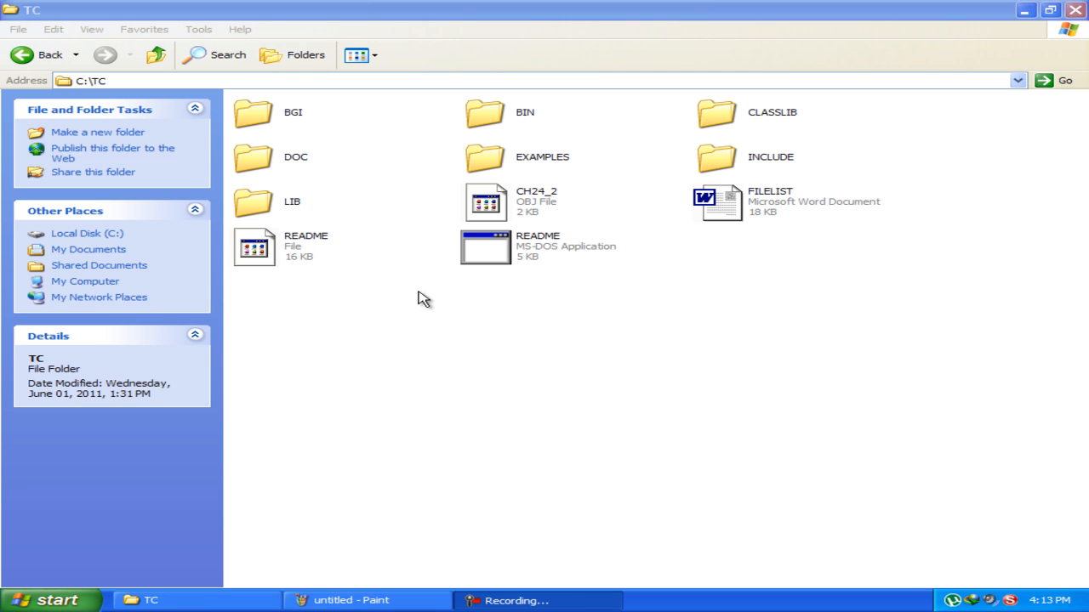
pyautogui.moveTo(302, 128)
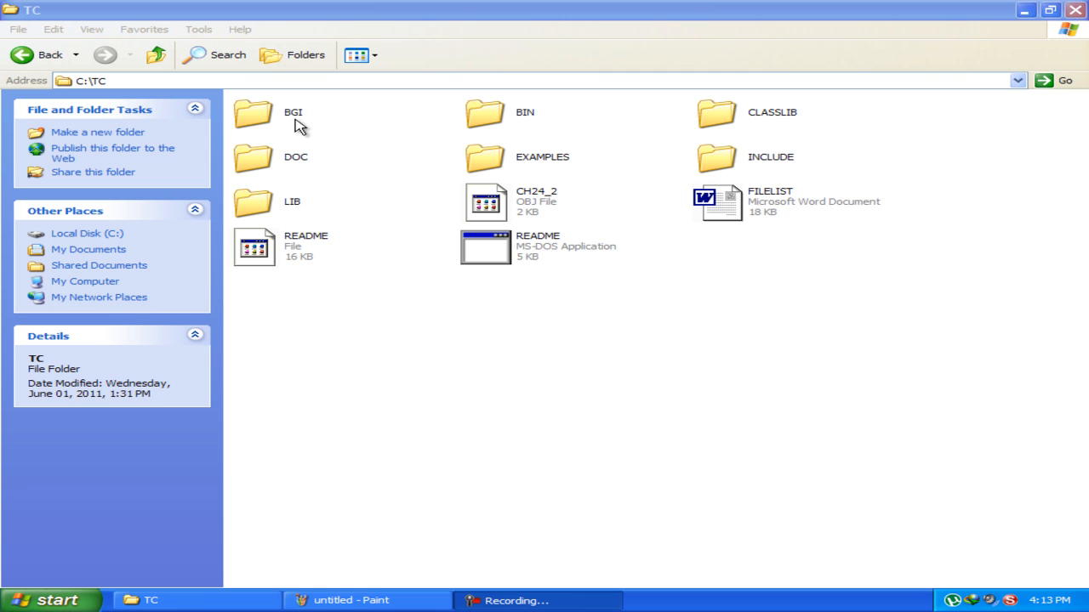
pyautogui.moveTo(106, 102)
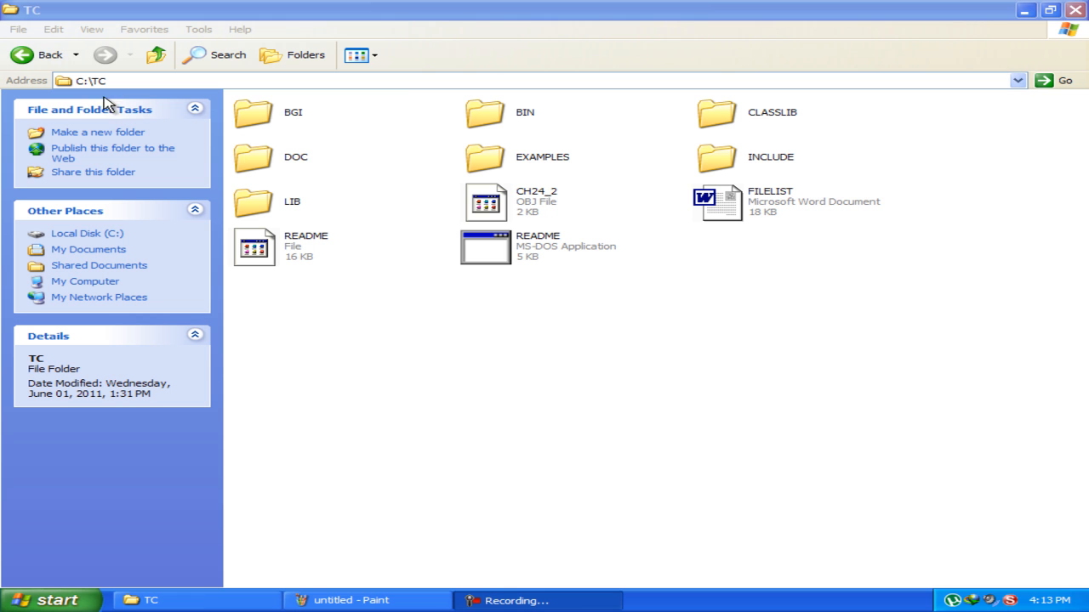
pyautogui.moveTo(270, 120)
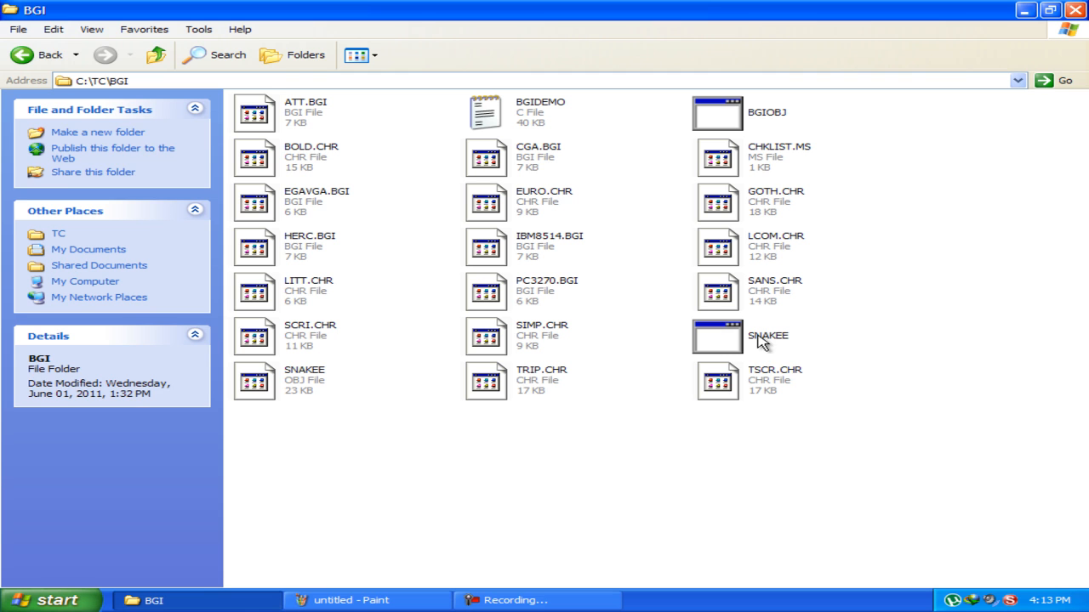
# Step: Select the SNAKEE application in the C:\TC\BGI folder
pyautogui.click(717, 334)
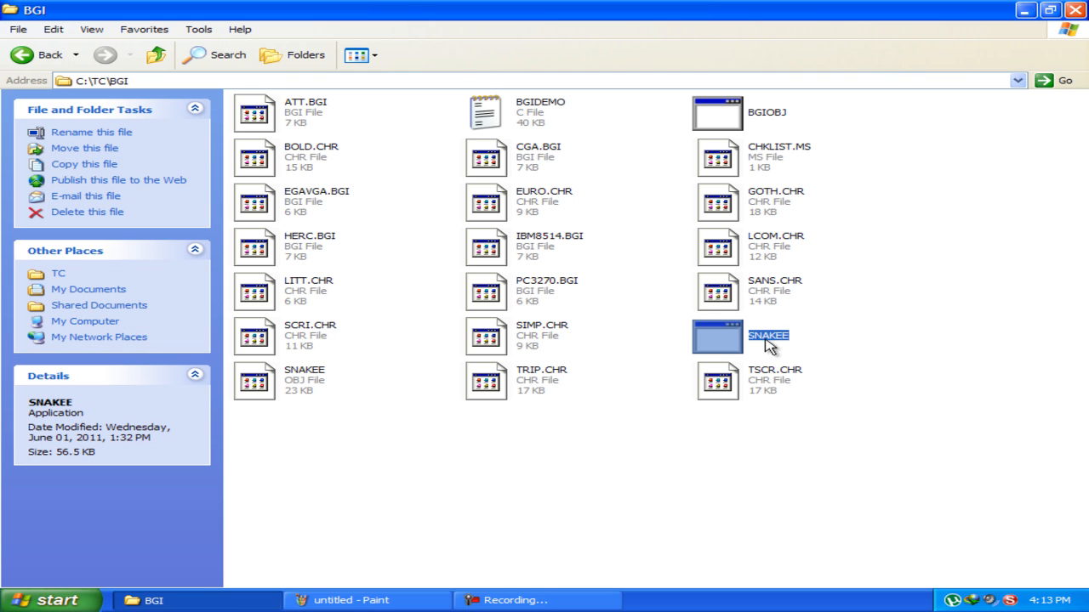
pyautogui.moveTo(149, 90)
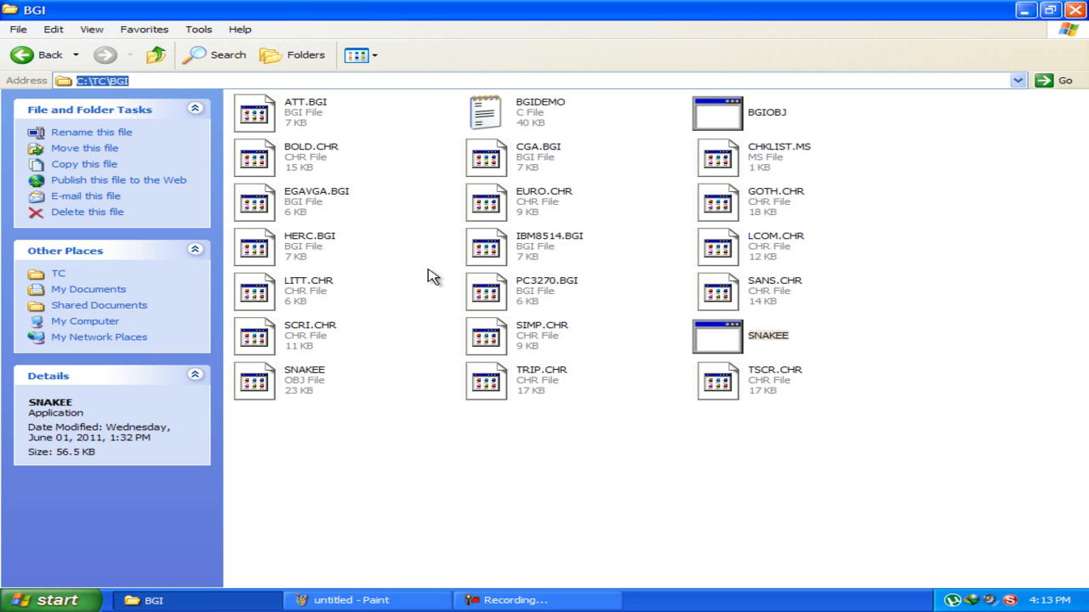
pyautogui.click(717, 336)
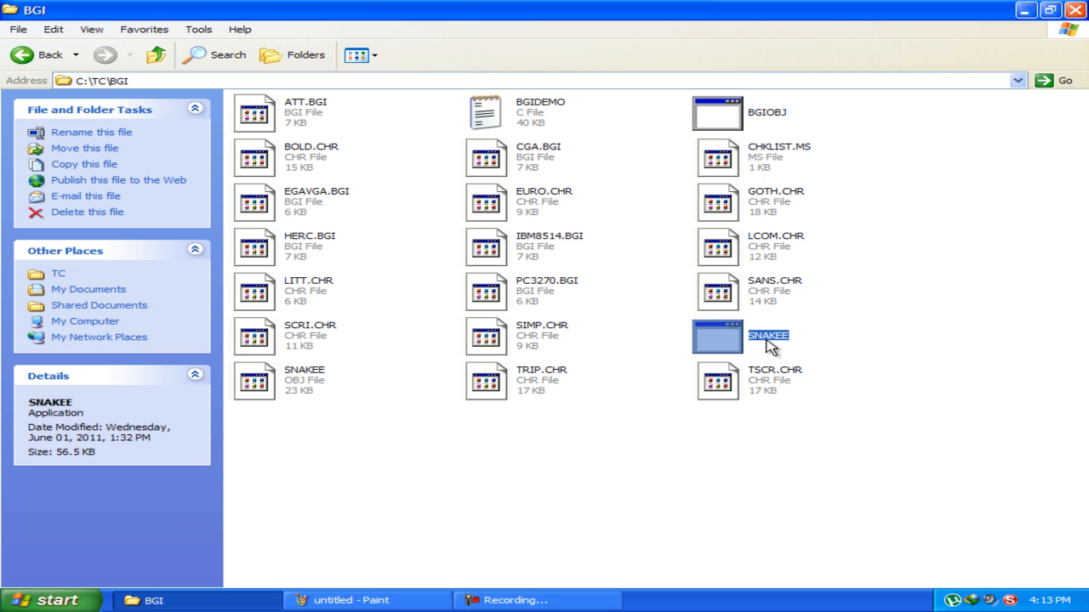
pyautogui.click(350, 600)
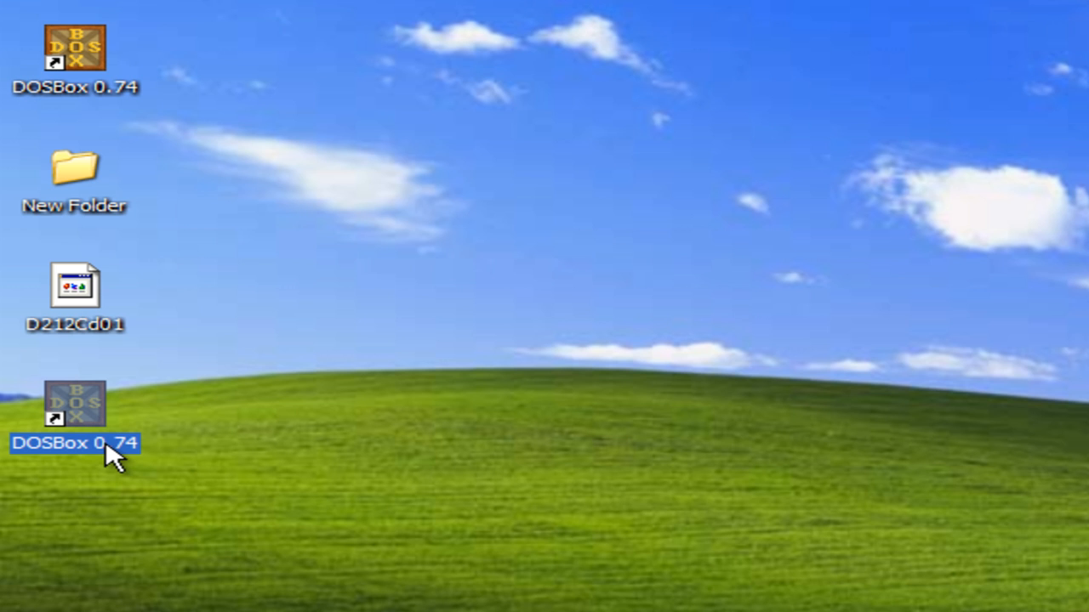
# Step: Launch DOSBox 0.74 from its desktop shortcut
pyautogui.doubleClick(75, 408)
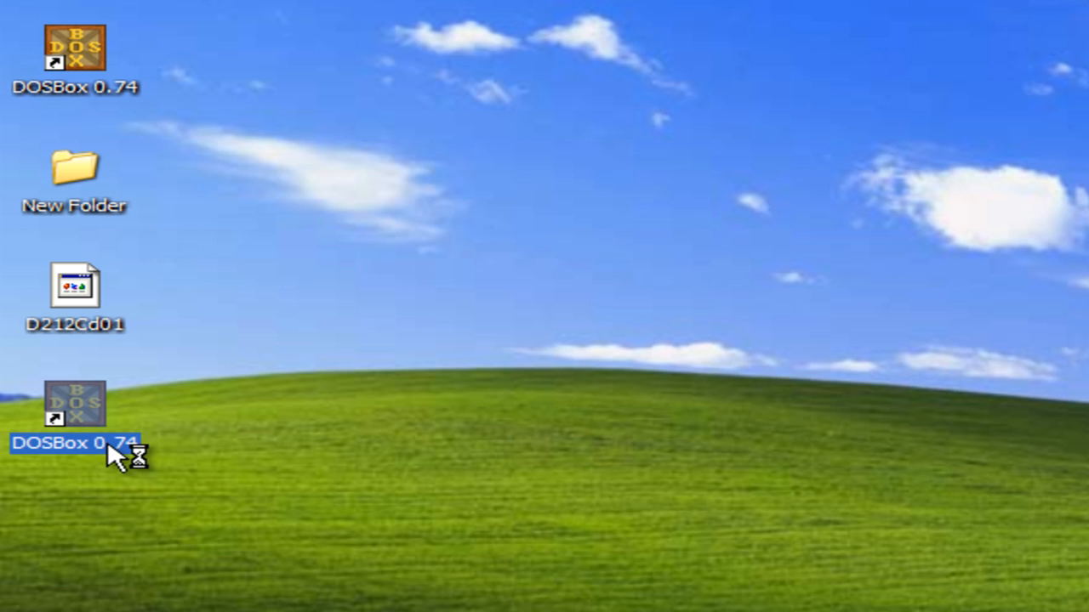
pyautogui.doubleClick(76, 400)
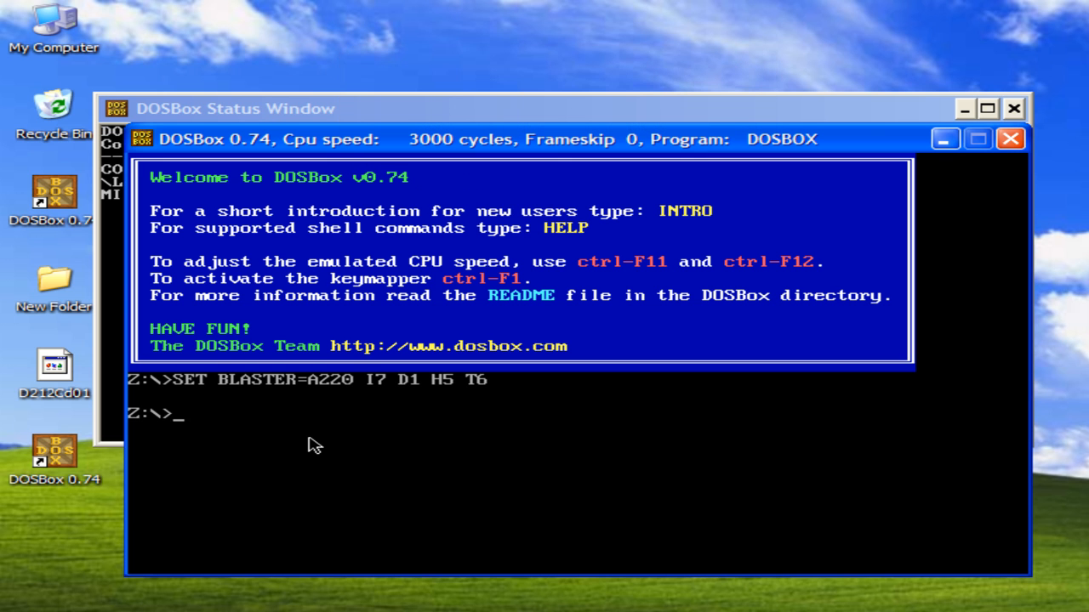
# Step: Mount c:\tc\bgi\ as drive P with 'mount p c:\tc\bgi\'
pyautogui.write('mo')
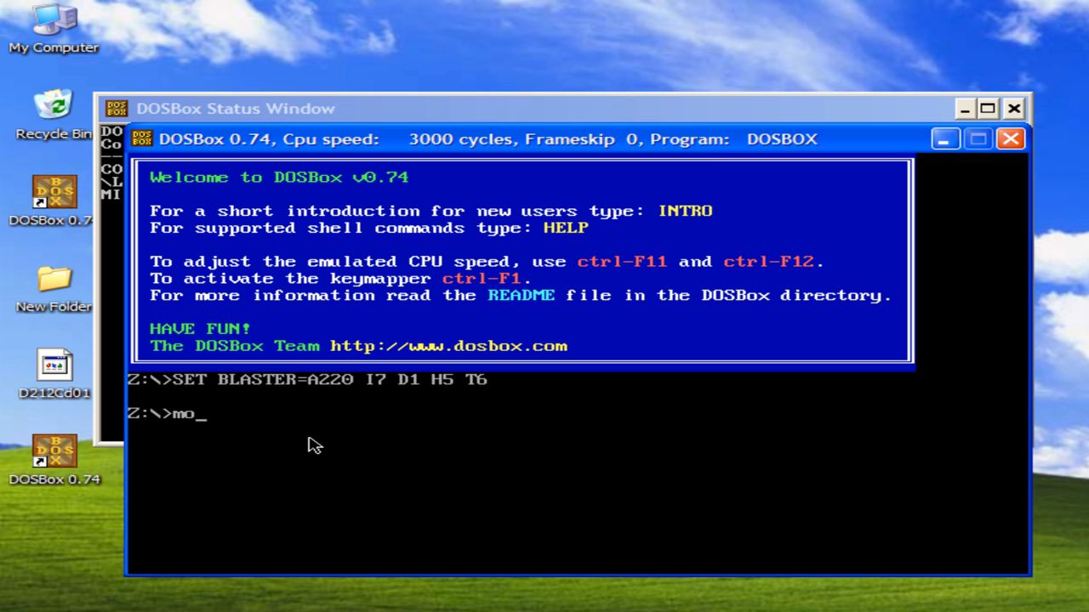
pyautogui.write('unt')
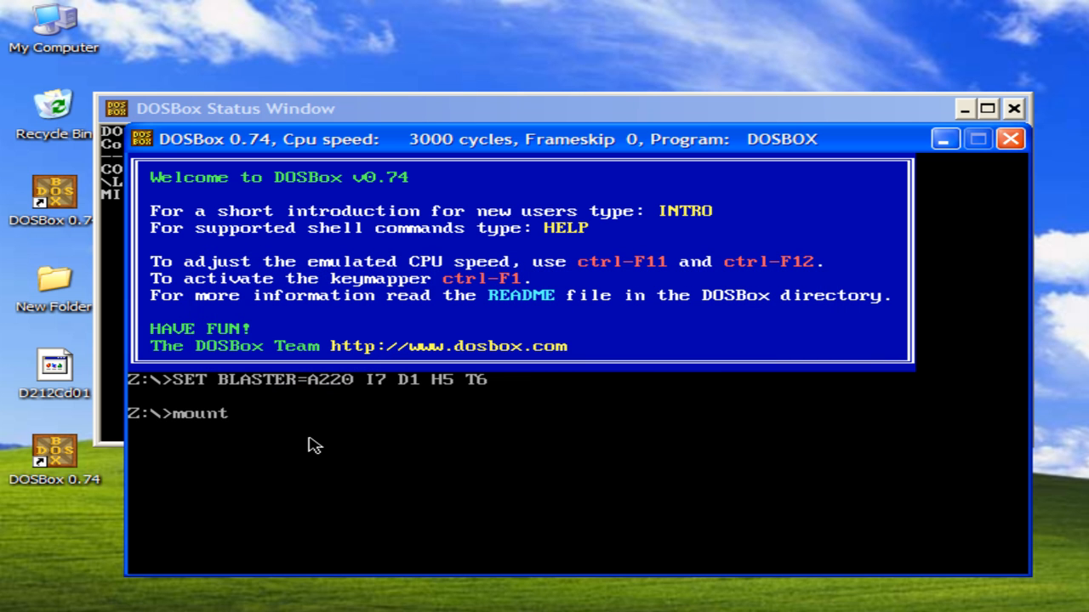
pyautogui.write('p')
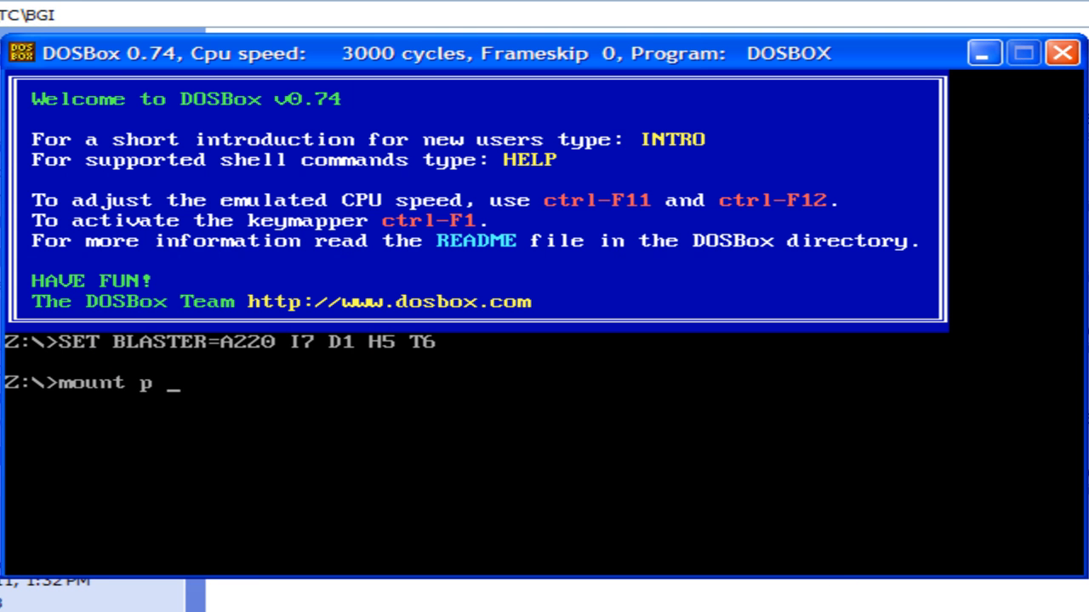
pyautogui.write('c')
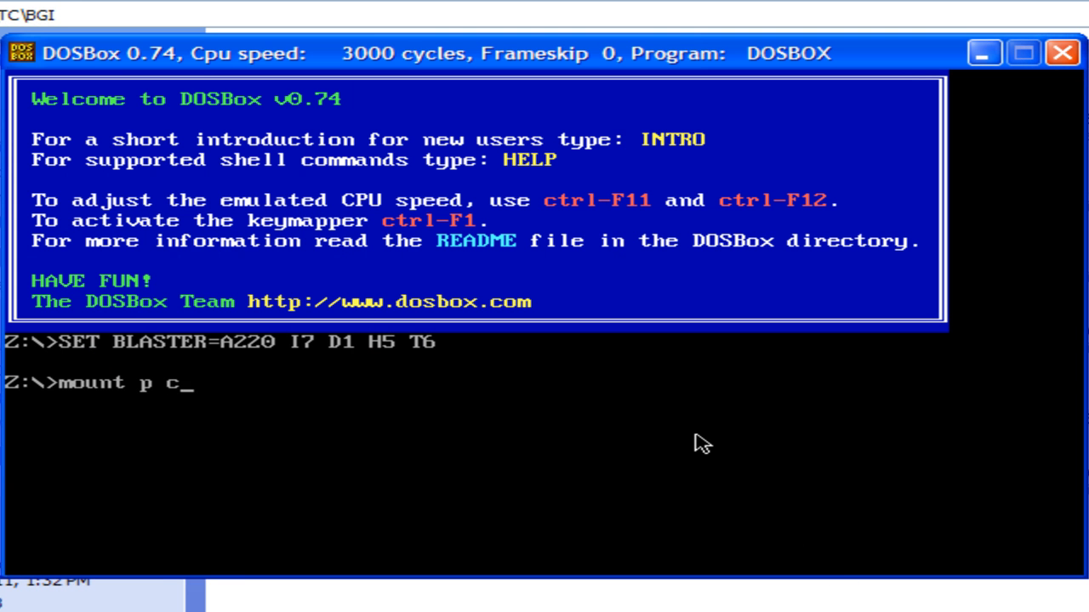
pyautogui.write(':\\tc')
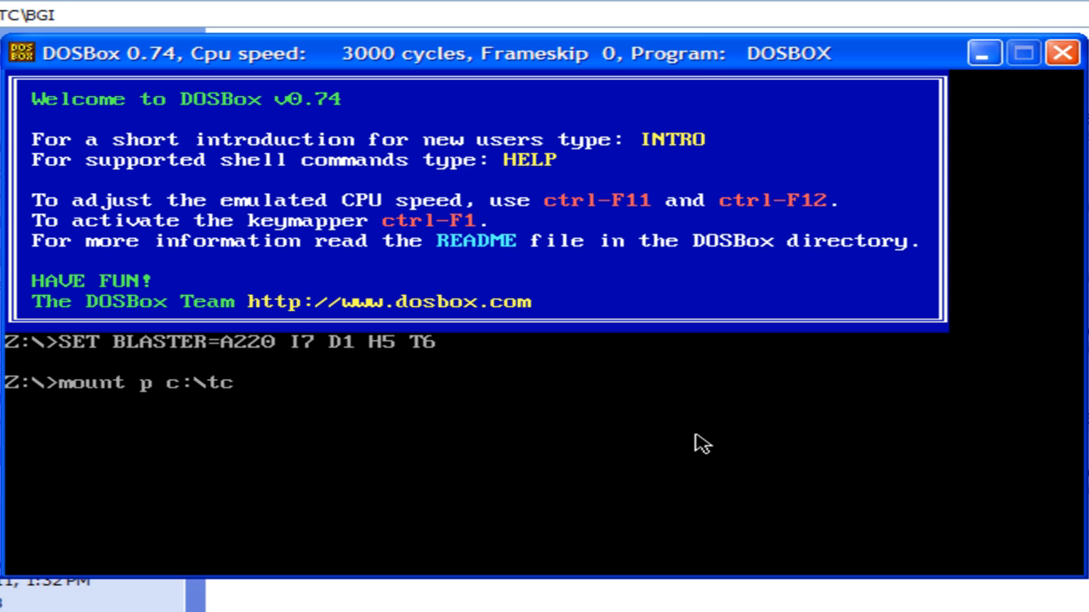
pyautogui.write('\\bgi\\')
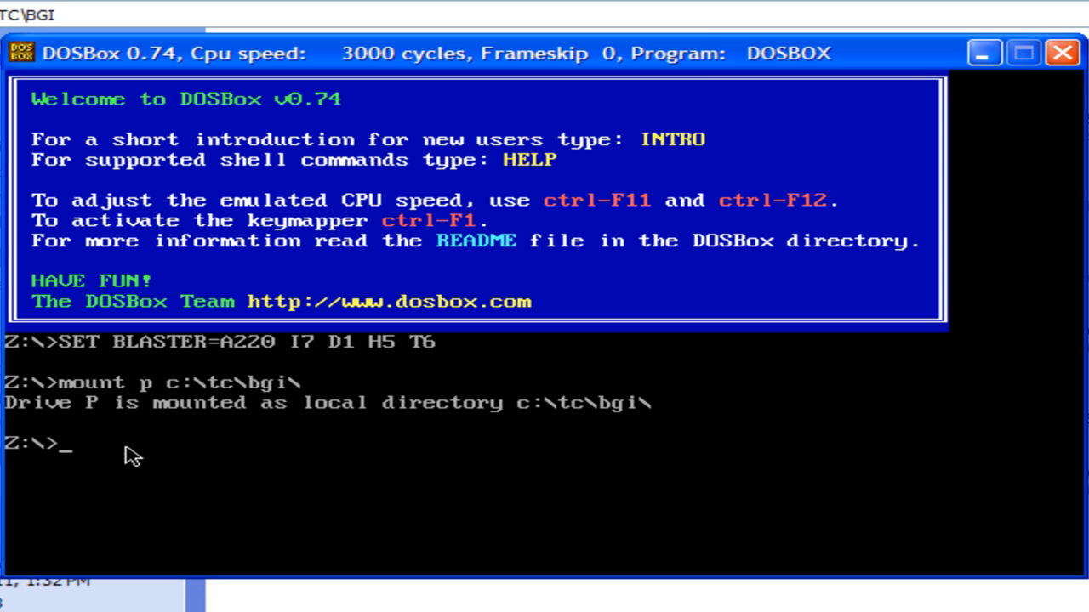
pyautogui.moveTo(472, 461)
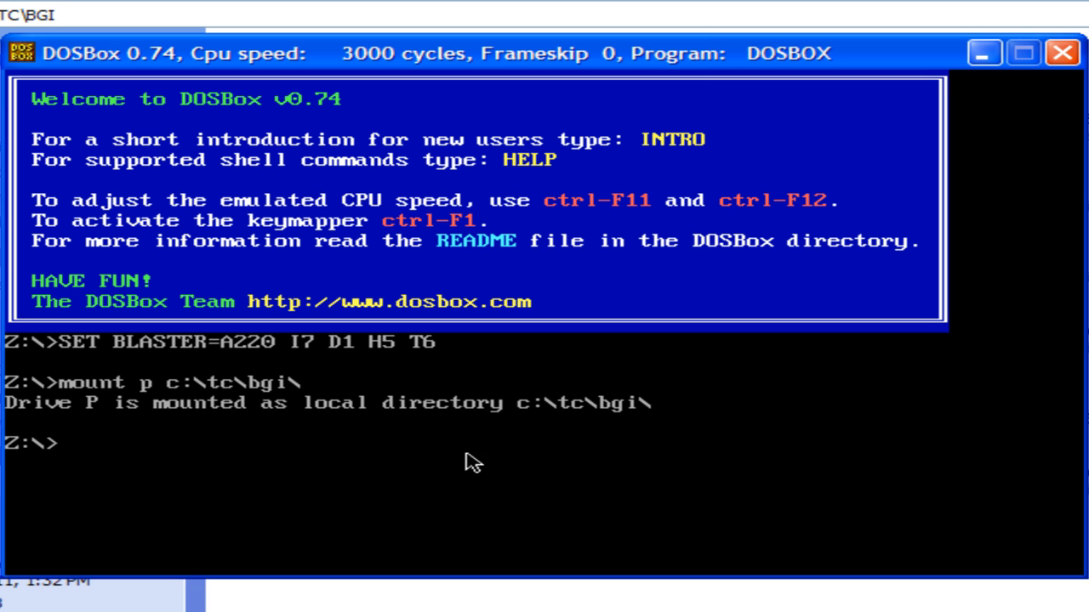
pyautogui.moveTo(25, 472)
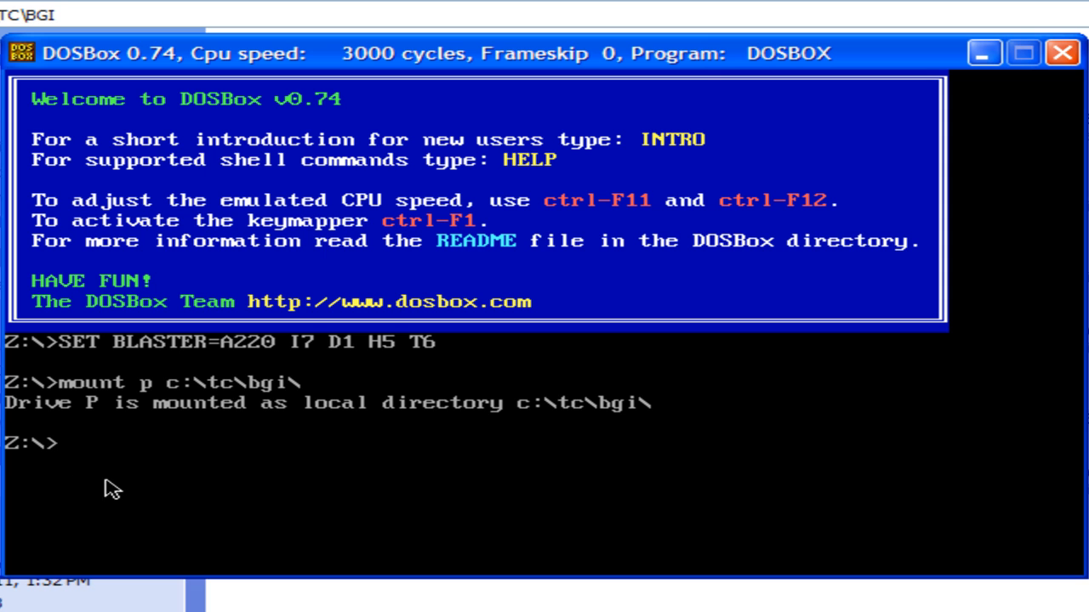
pyautogui.moveTo(126, 482)
pyautogui.write('p:')
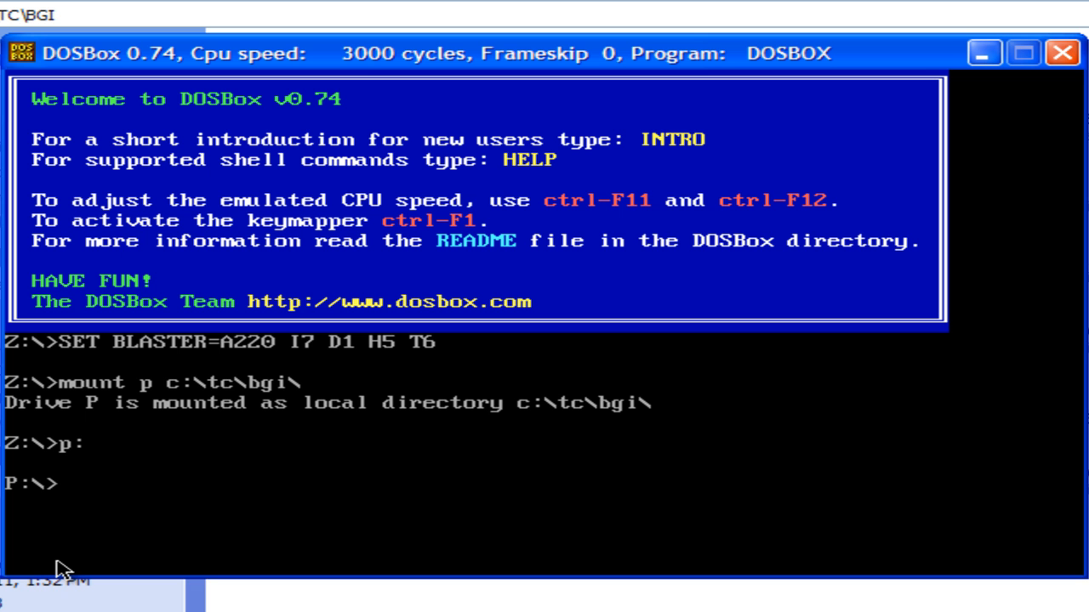
# Step: List drive P's 21 files, confirming SNAKEE.EXE is present
pyautogui.write('dir')
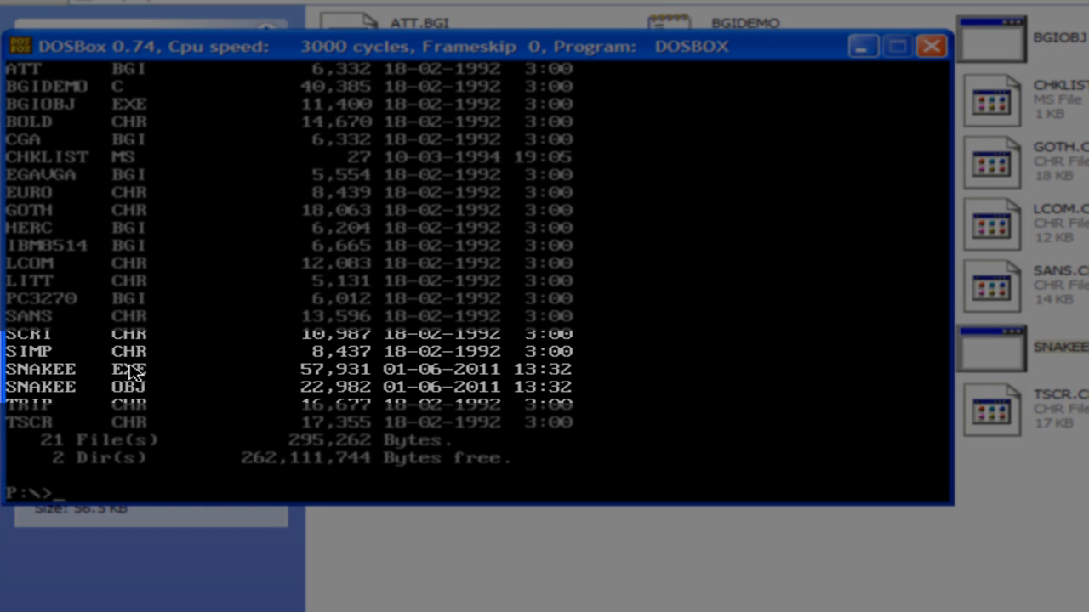
pyautogui.moveTo(73, 386)
pyautogui.write('s')
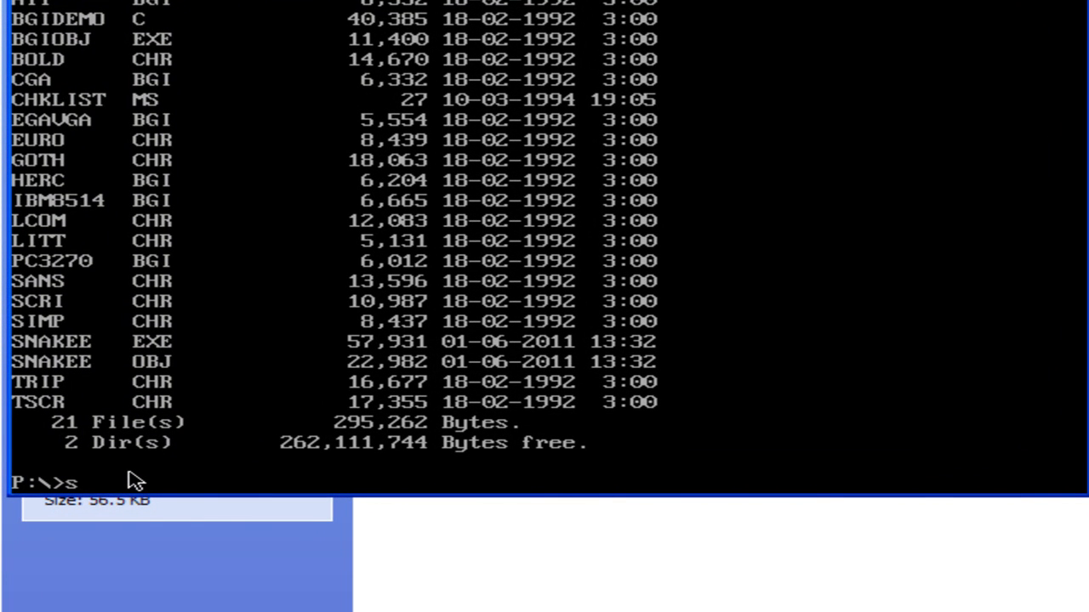
# Step: Run snakee at the P:\> prompt to reach the SNAKEMANIA title screen
pyautogui.write('nak')
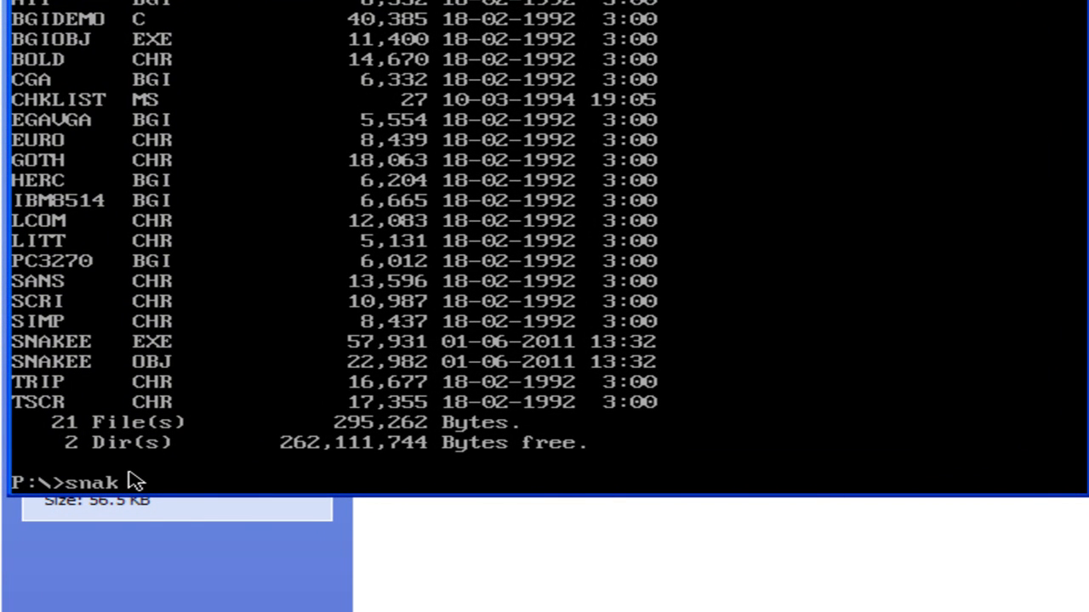
pyautogui.write('ee')
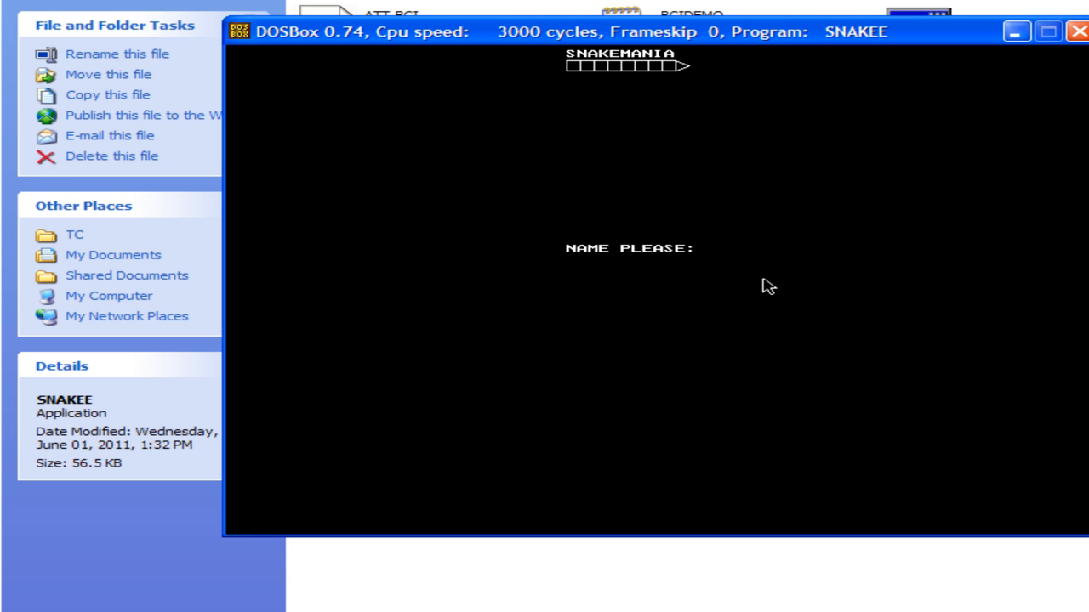
# Step: Enter player name 'rahul', start a SNAKEMANIA round, and bring Explorer forward
pyautogui.write('ra')
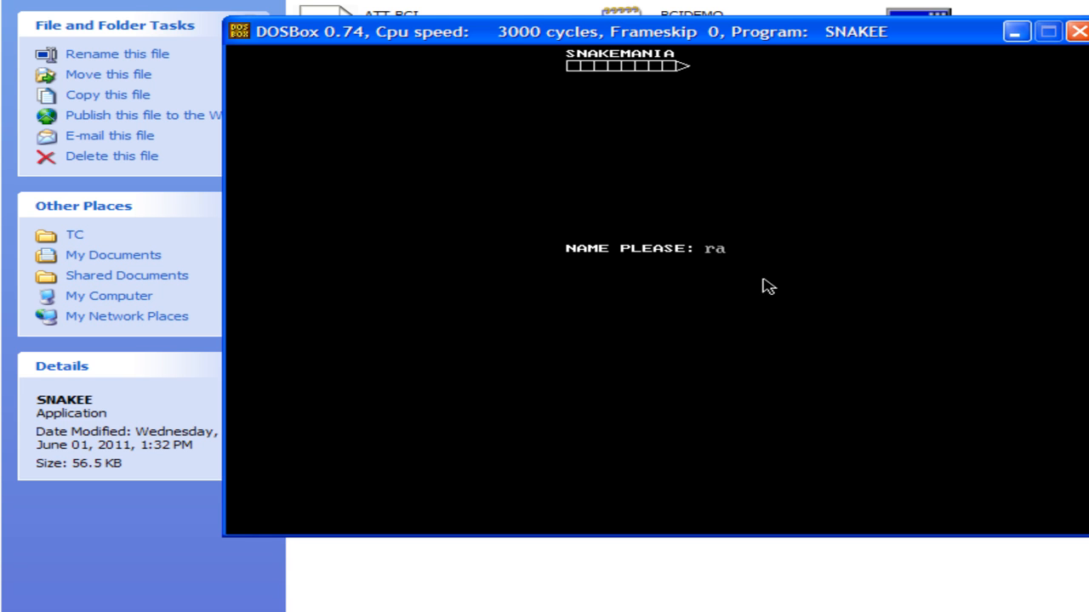
pyautogui.write('hul')
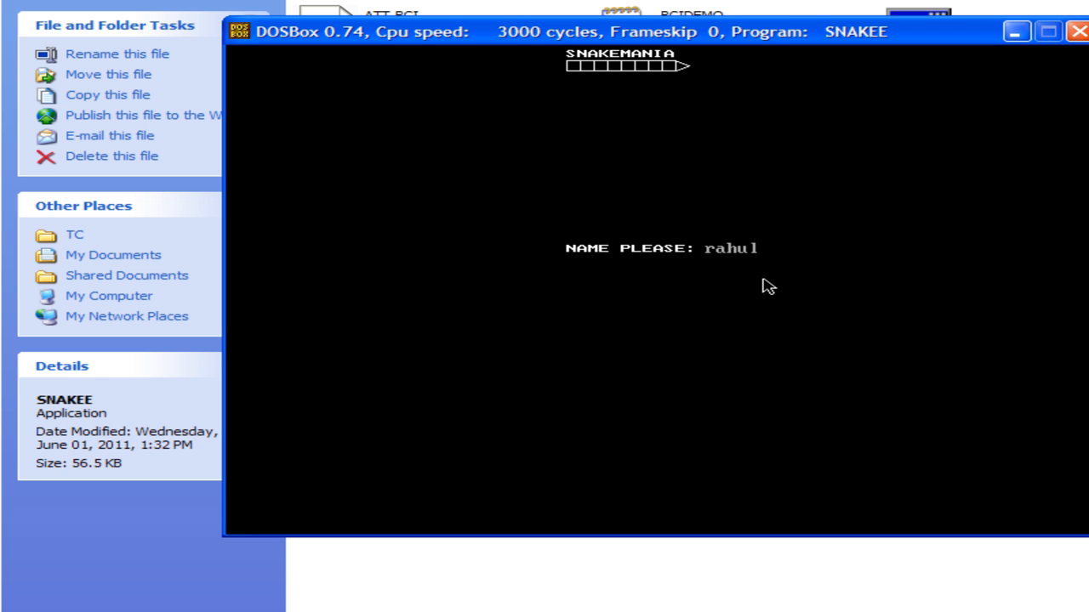
pyautogui.press('enter')
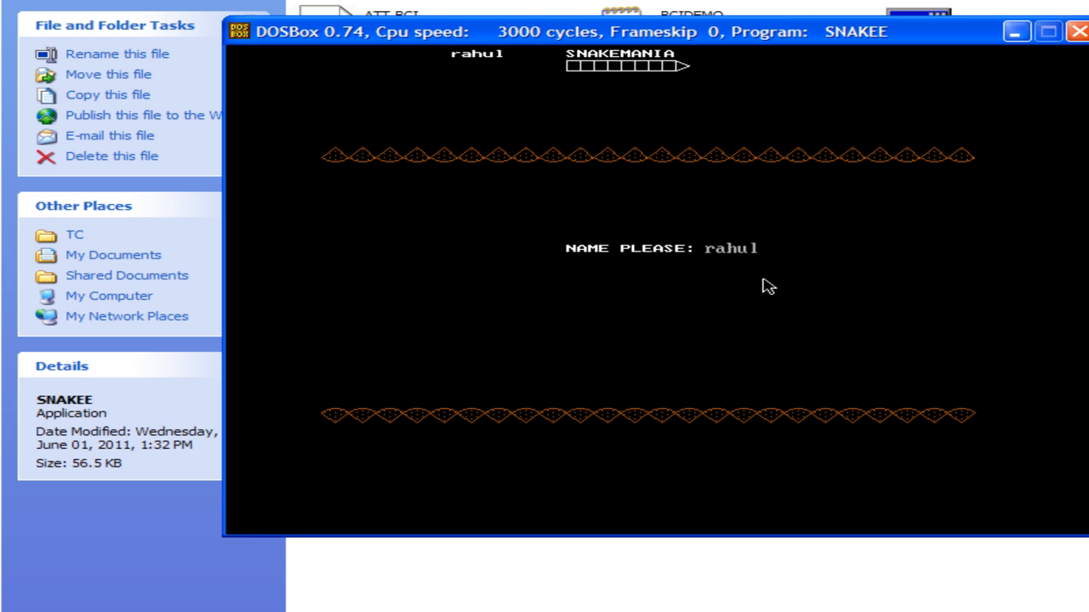
pyautogui.press('enter')
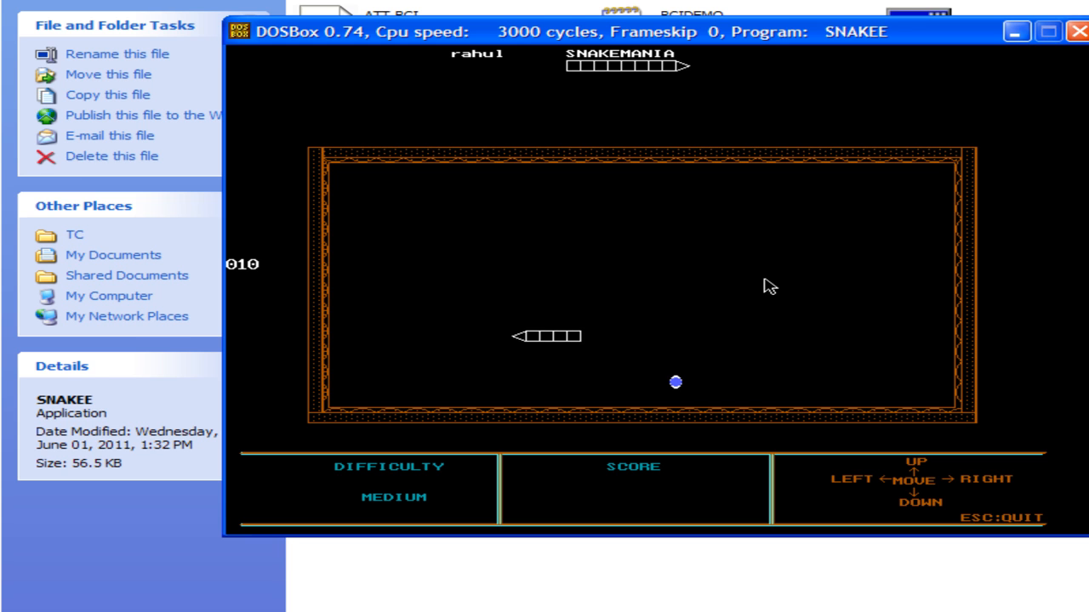
pyautogui.click(1052, 30)
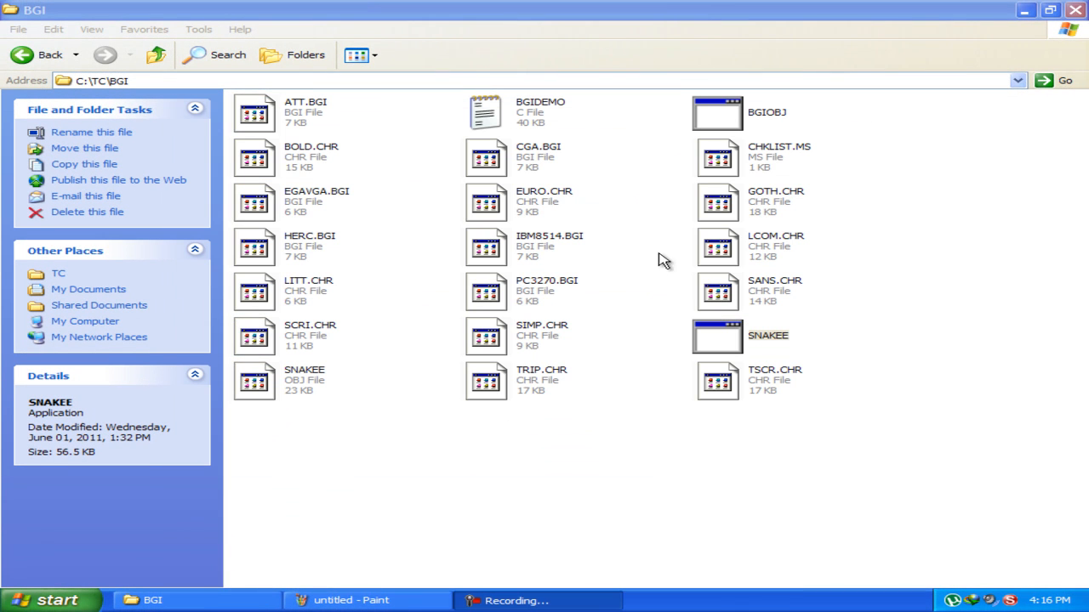
# Step: Paste the SNAKEMANIA game screenshot into the untitled Paint canvas
pyautogui.click(345, 601)
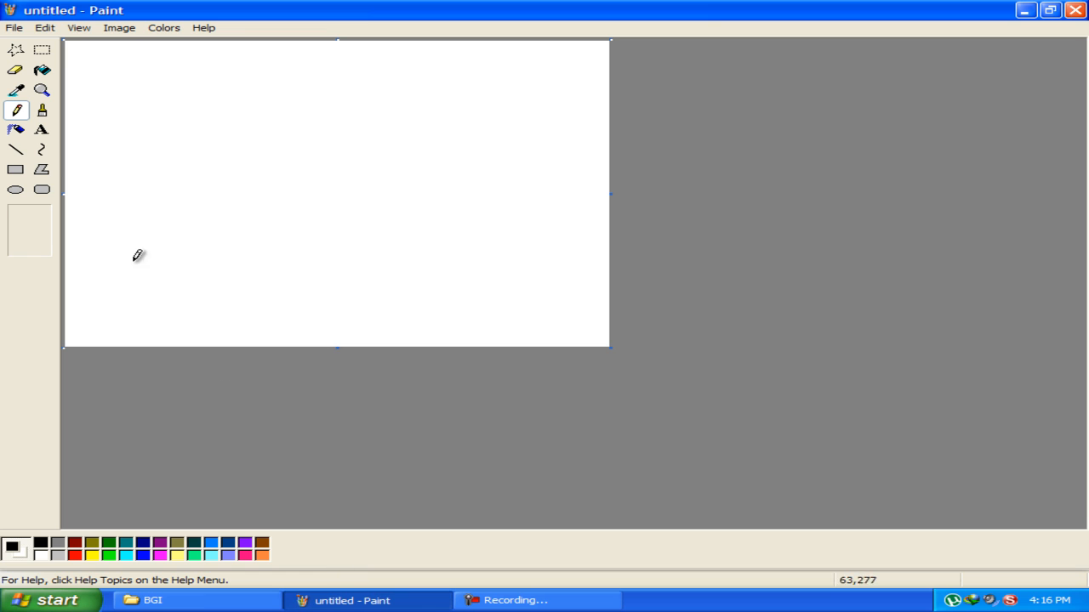
pyautogui.click(44, 26)
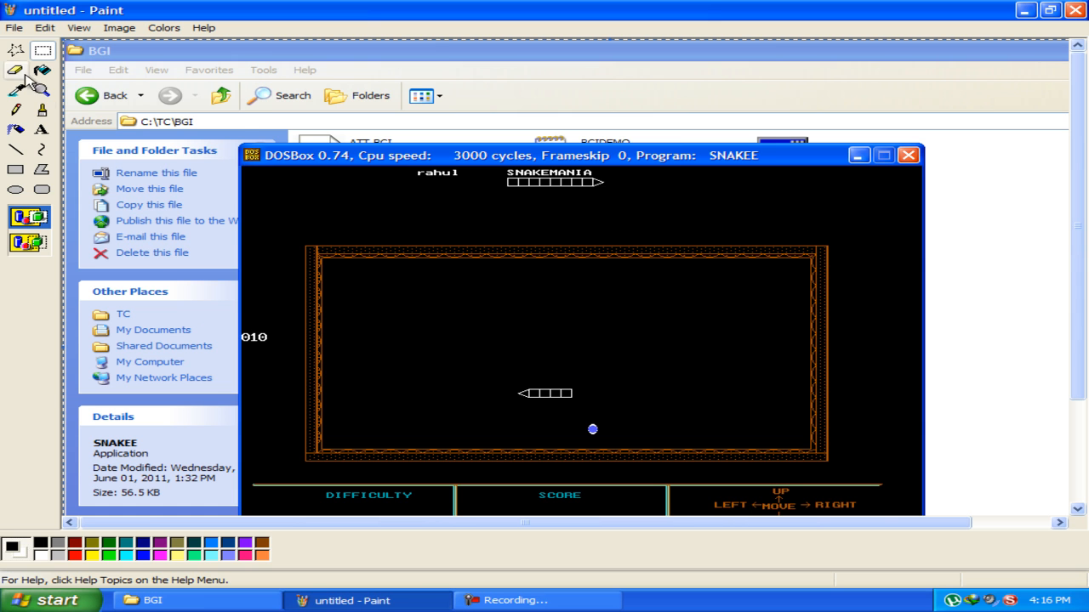
pyautogui.click(14, 28)
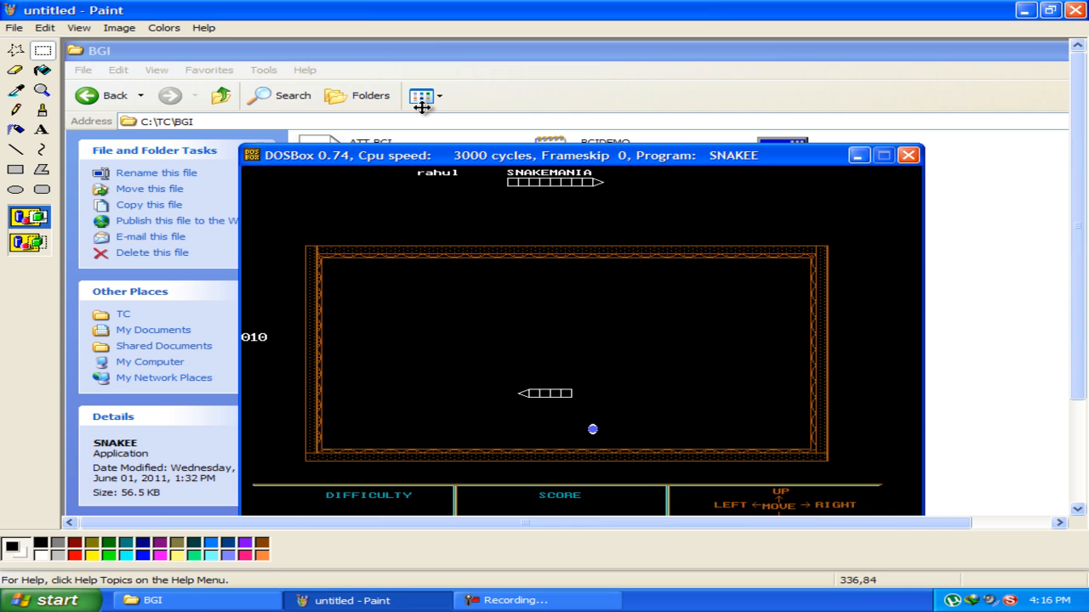
pyautogui.moveTo(359, 339)
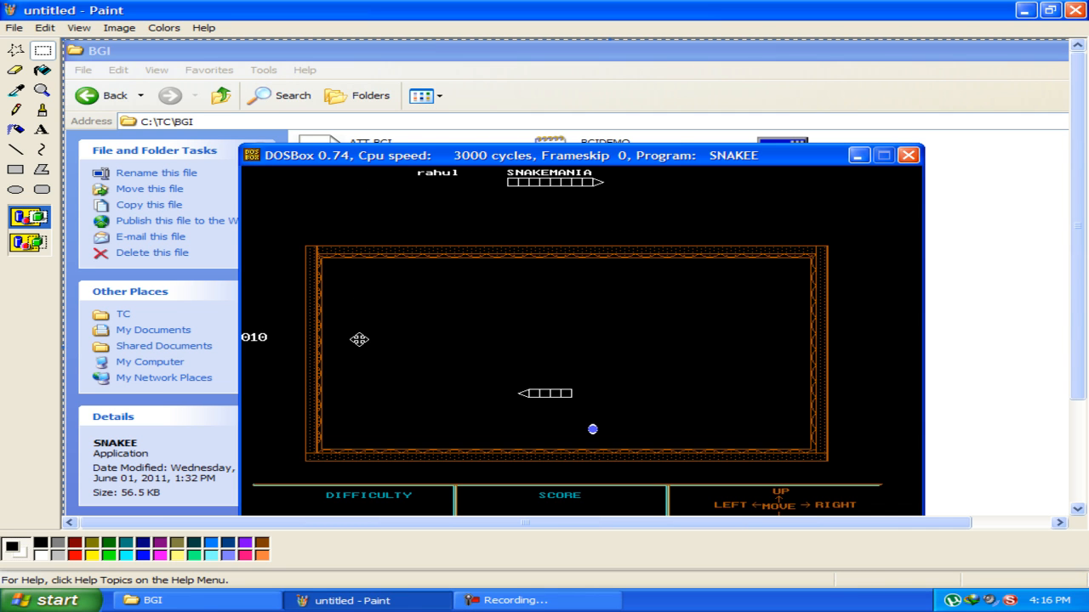